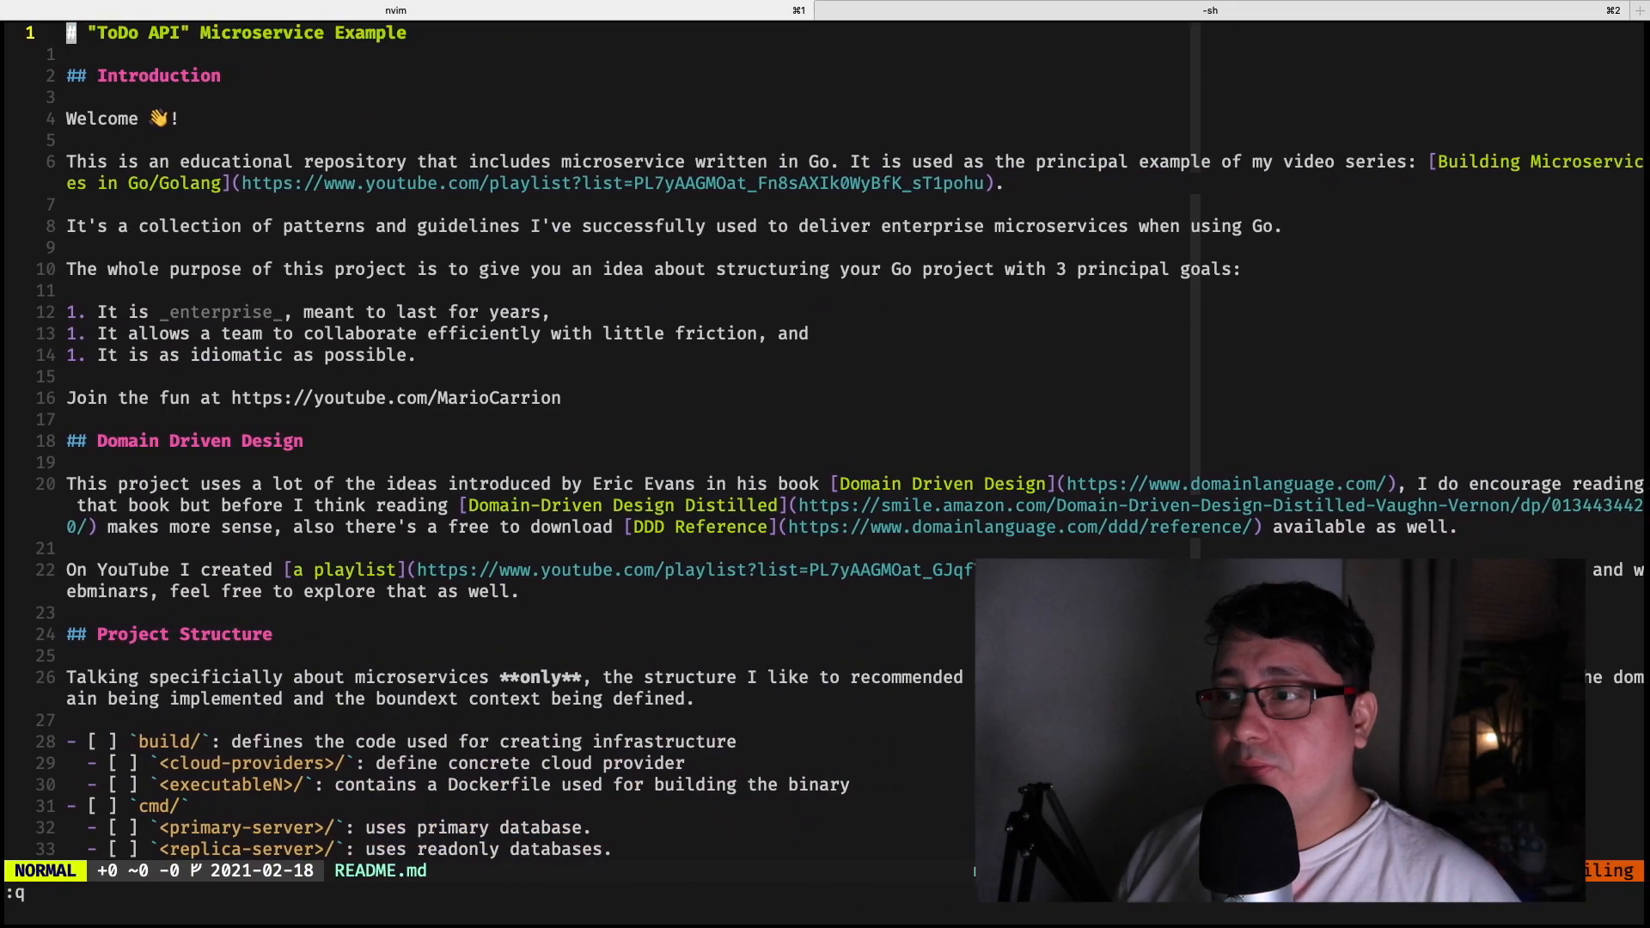
Step: Open todo.go in a second tab and a netrw tree of internal/ in a third
type("t")
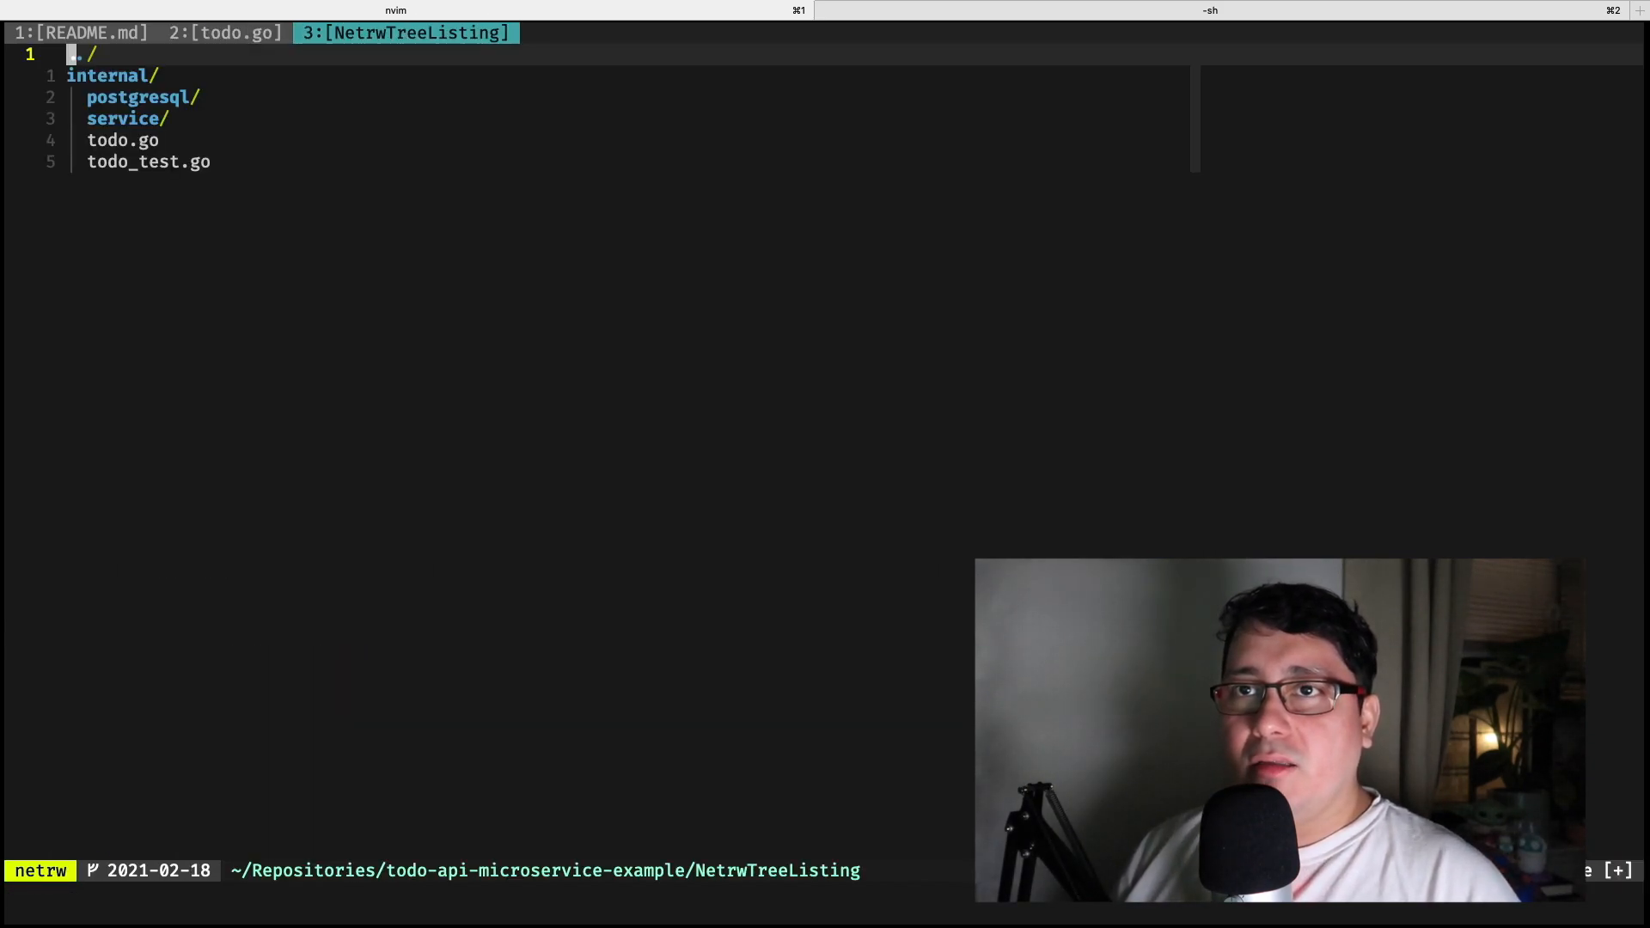
Step: List the postgresql package files, including db.go, models.go, task.go and tasks.sql.go
key("j")
type(":Nt")
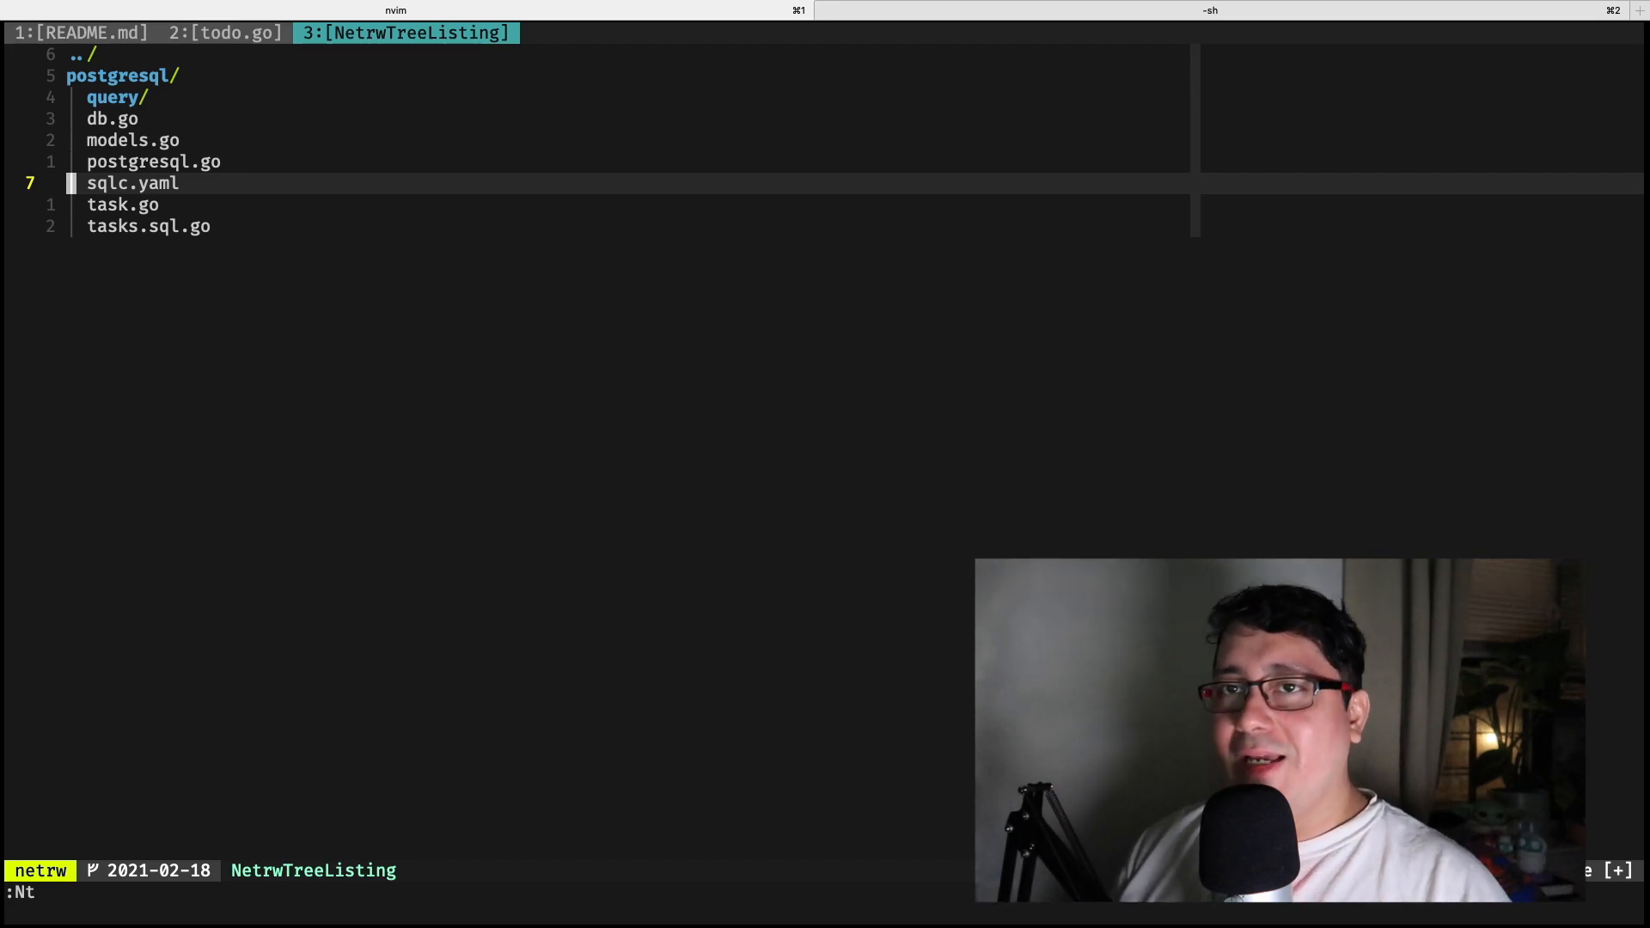
Step: Open tasks.sql.go to show the InsertTask query and its parameters struct
left_click(112, 97)
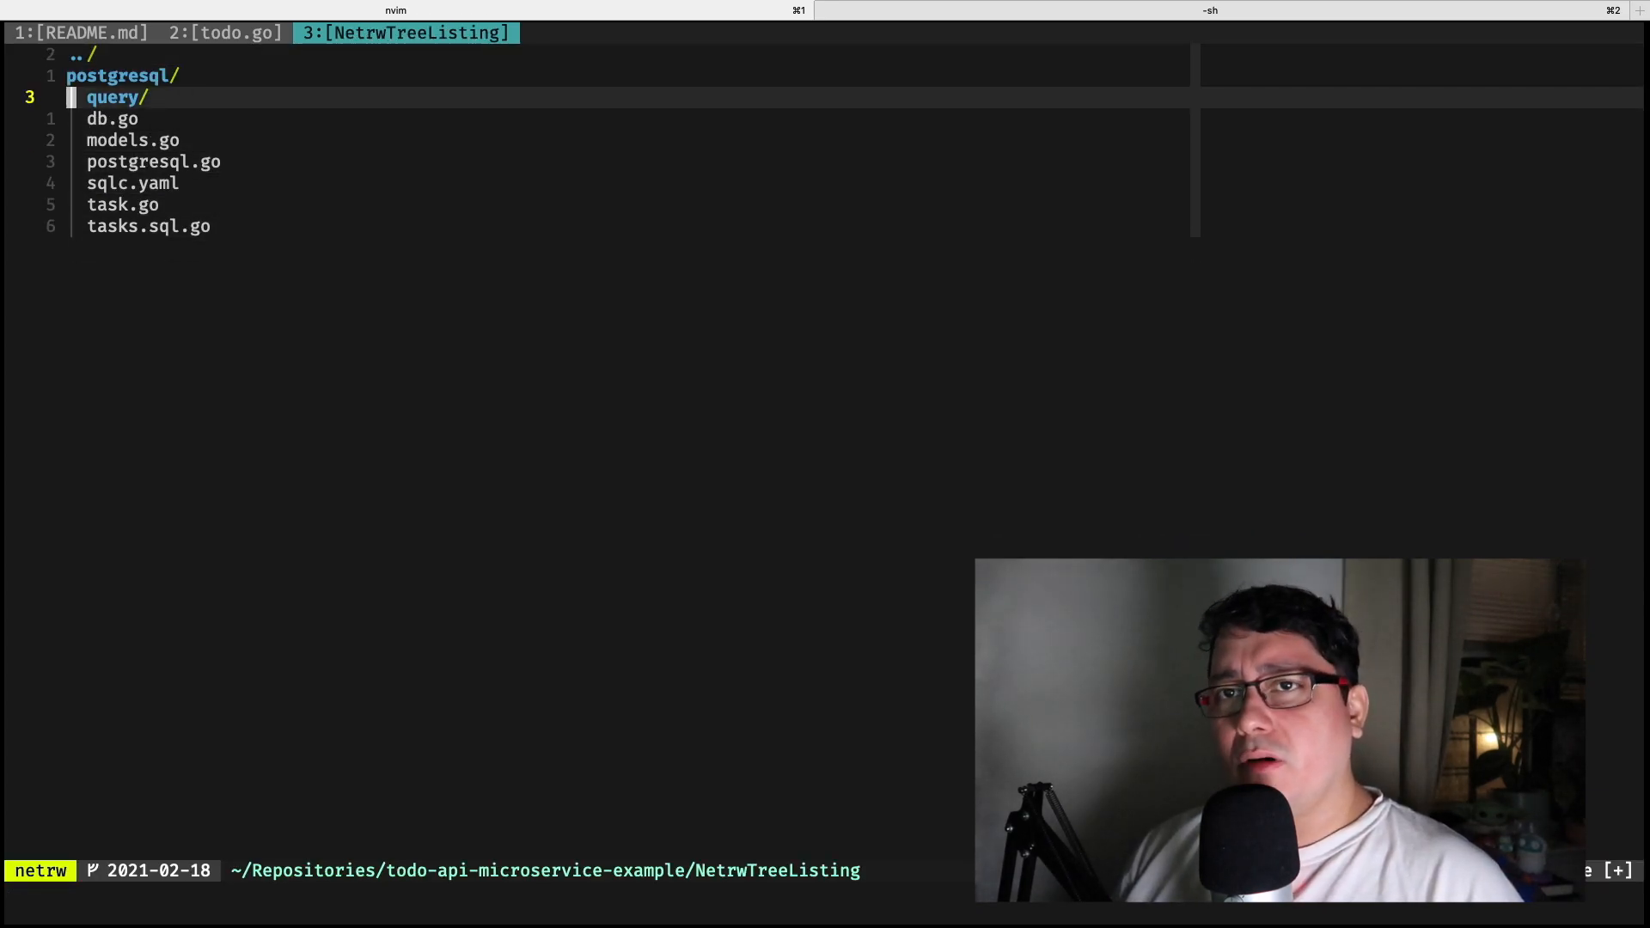
key("j")
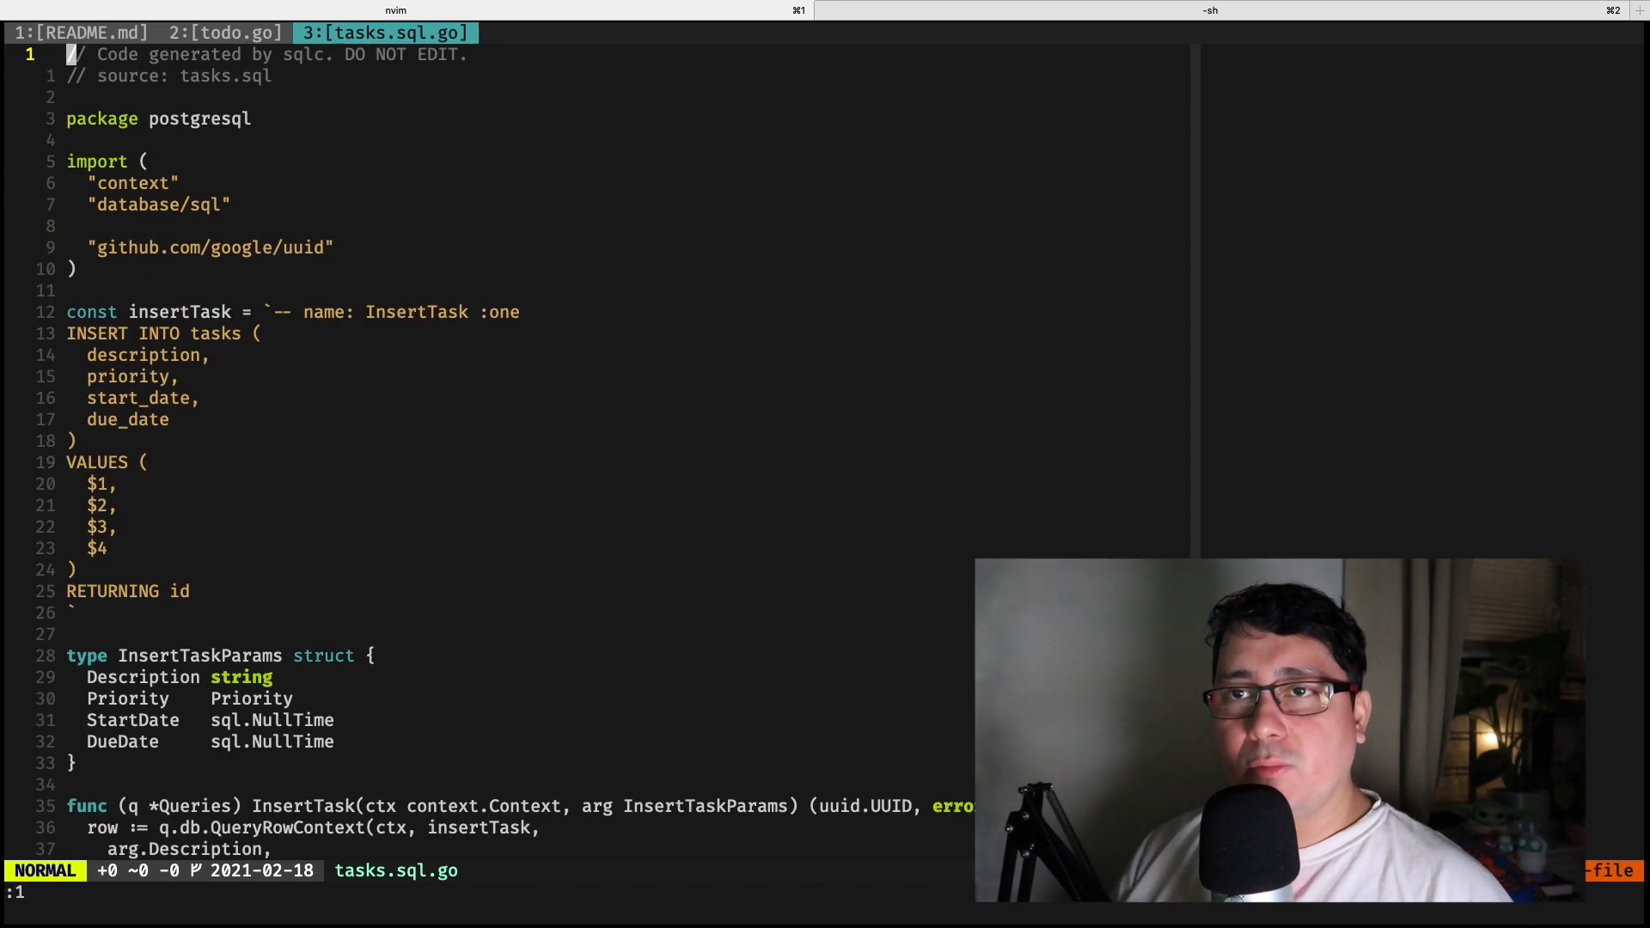
Step: Open postgresql/task.go at the Task repository's Create method calling InsertTask
key("V")
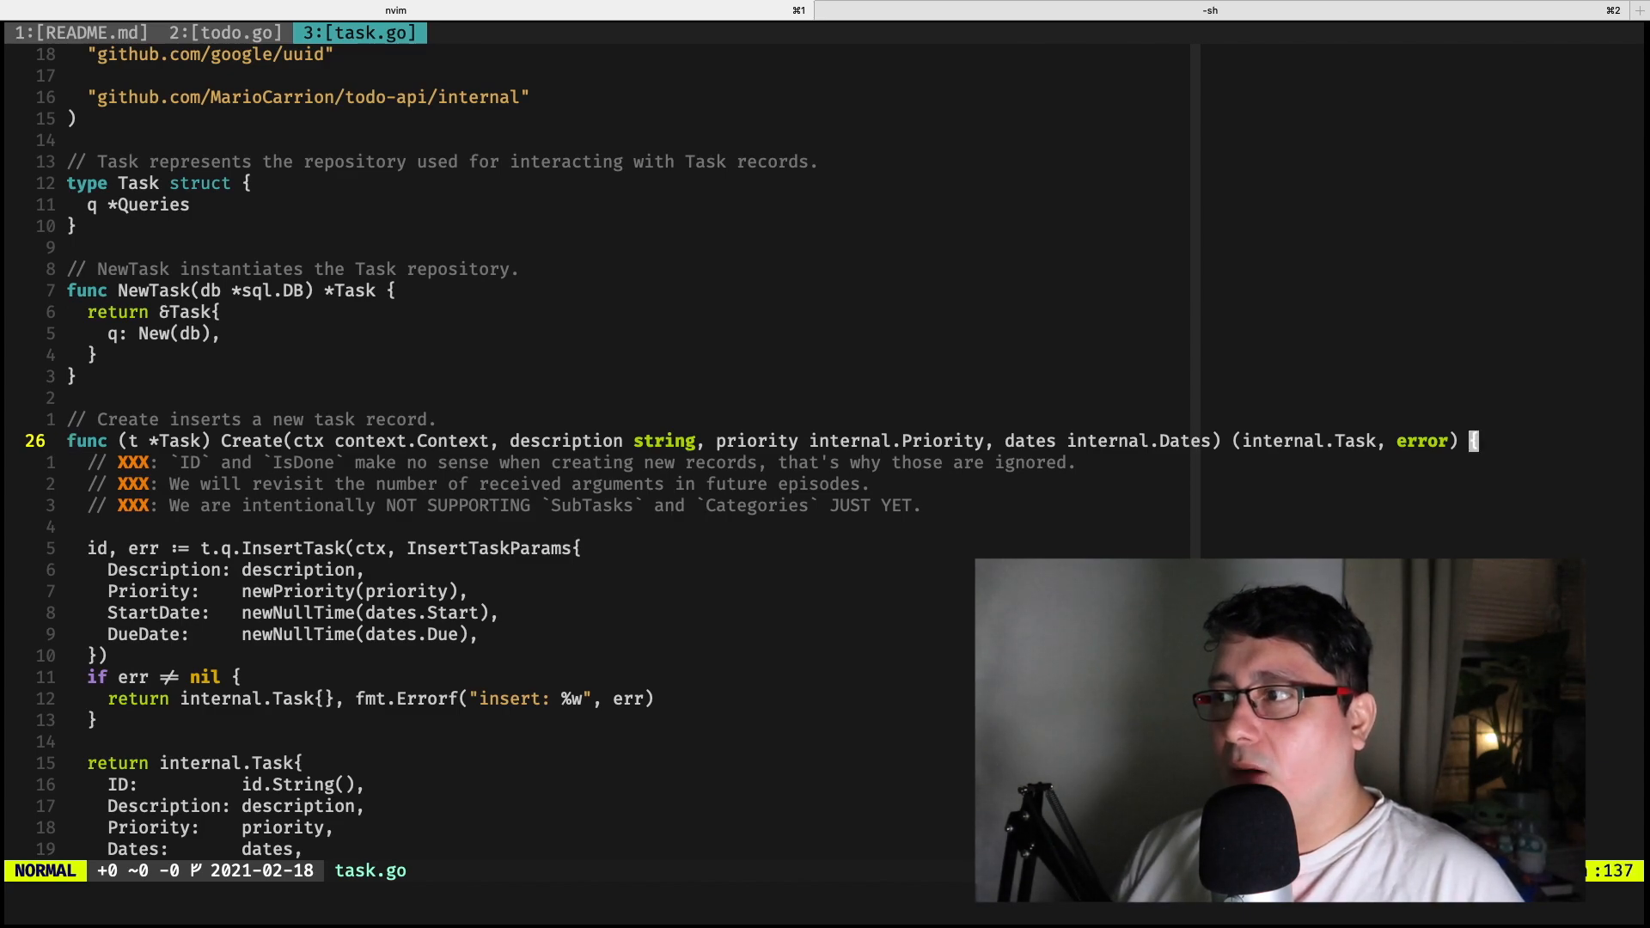
Step: Highlight the Create comment and signature, visit internal.Dates, then return to the internal/ listing
key("V")
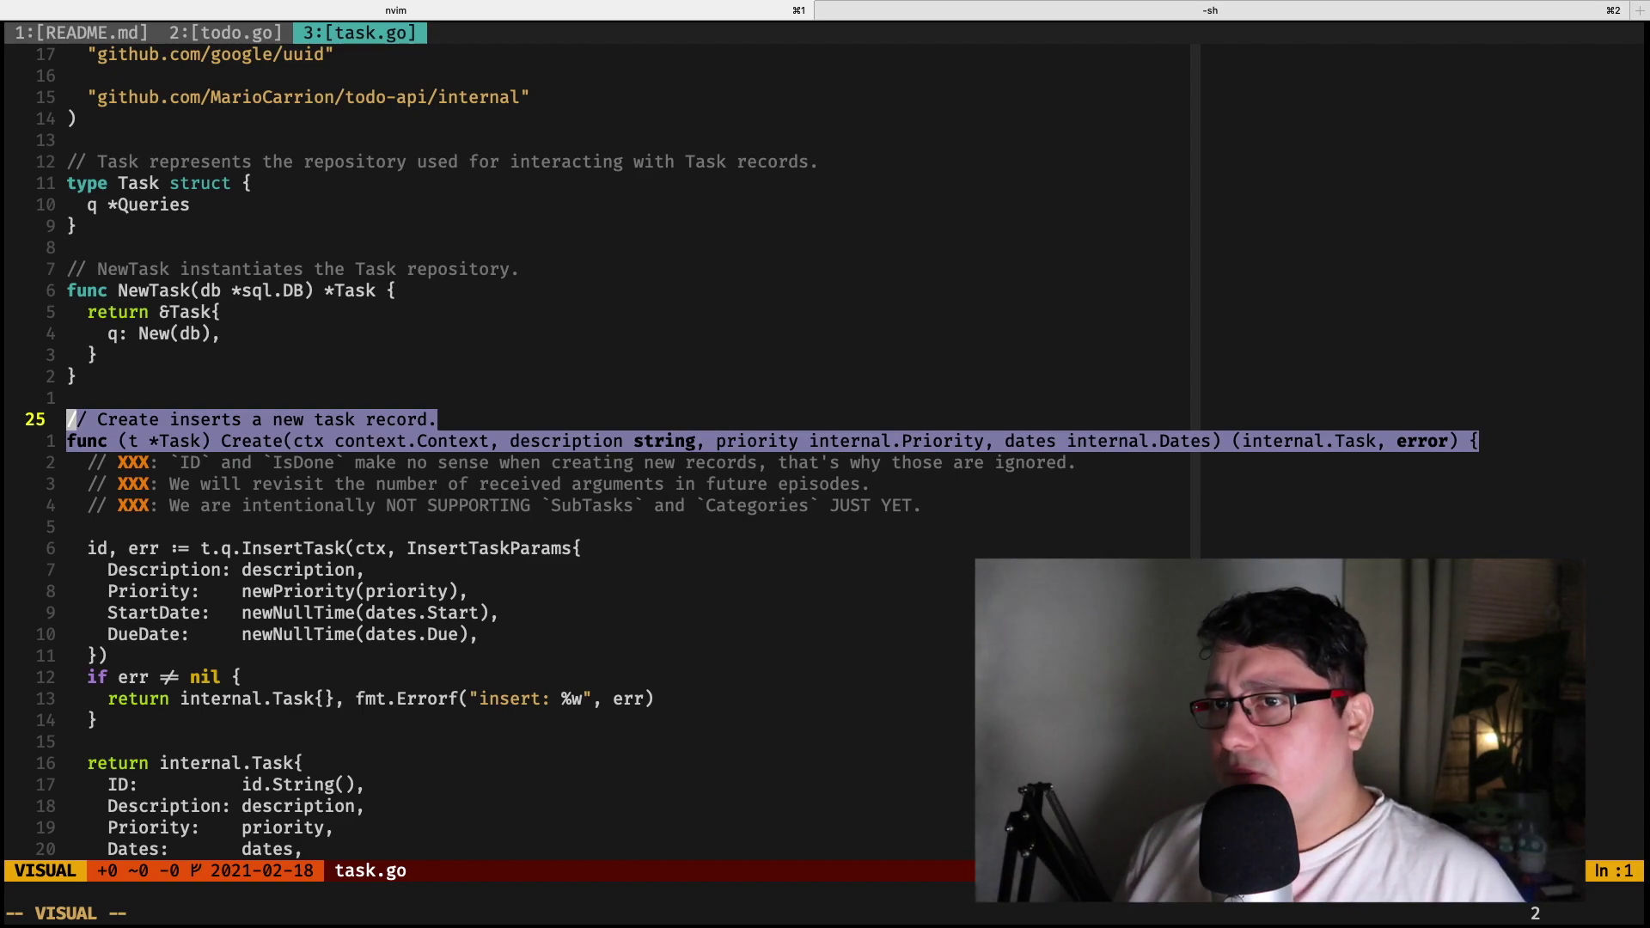
key("Escape")
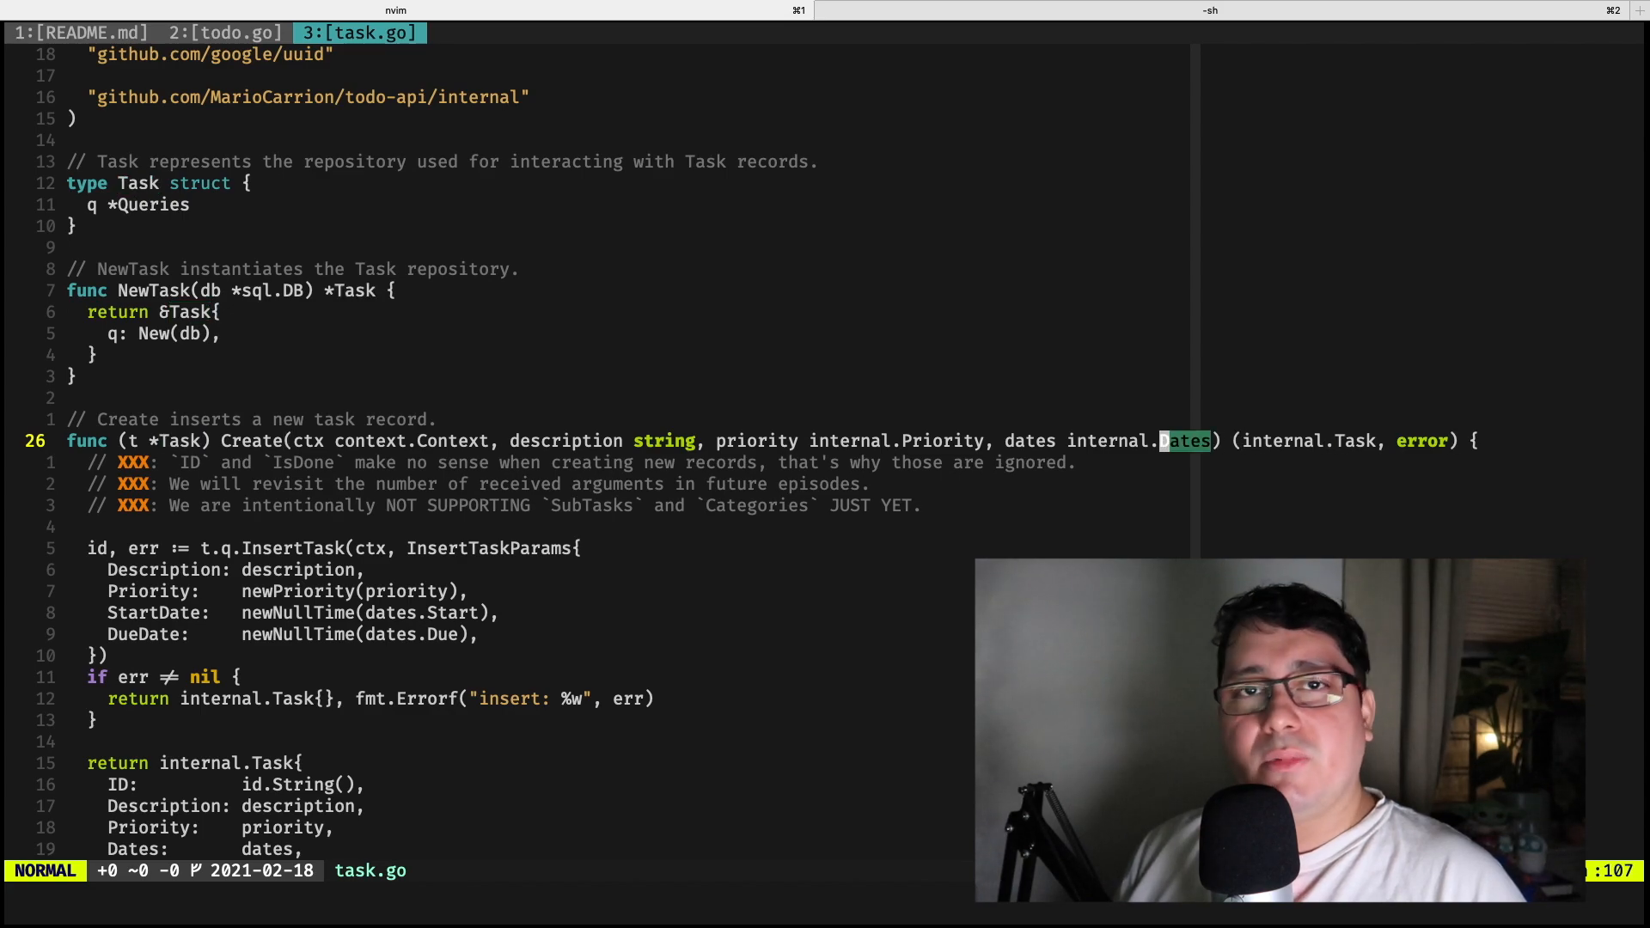
scroll("down", 3)
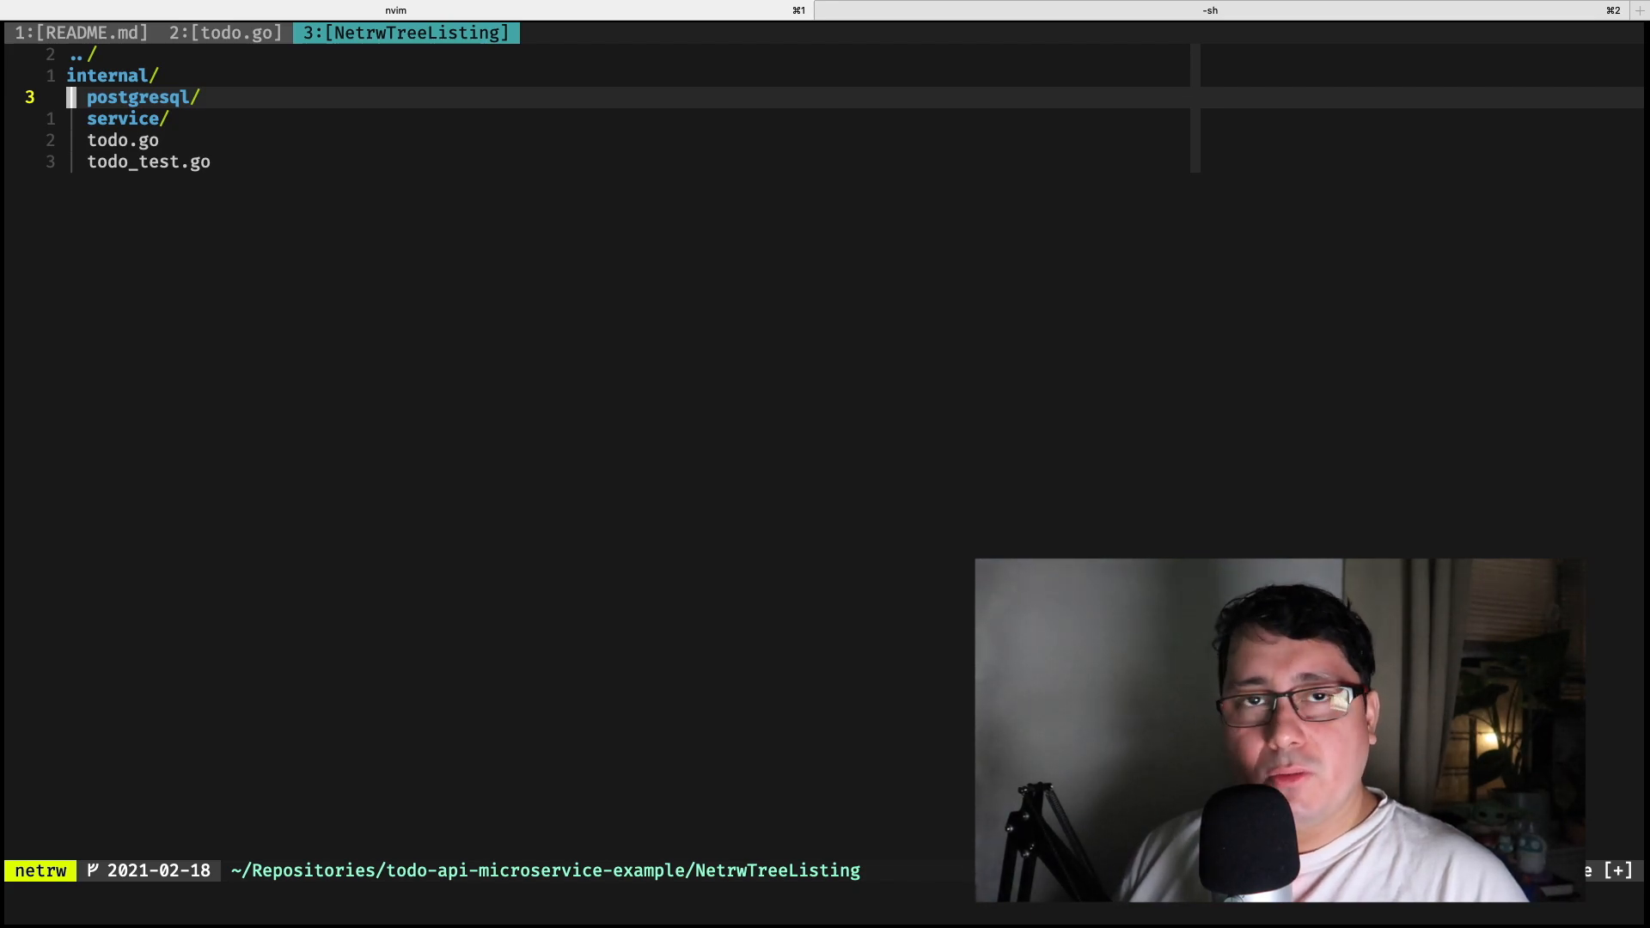
Step: Open service/task.go, showing the TaskRepository interface with Create, Find and Update
left_click(123, 119)
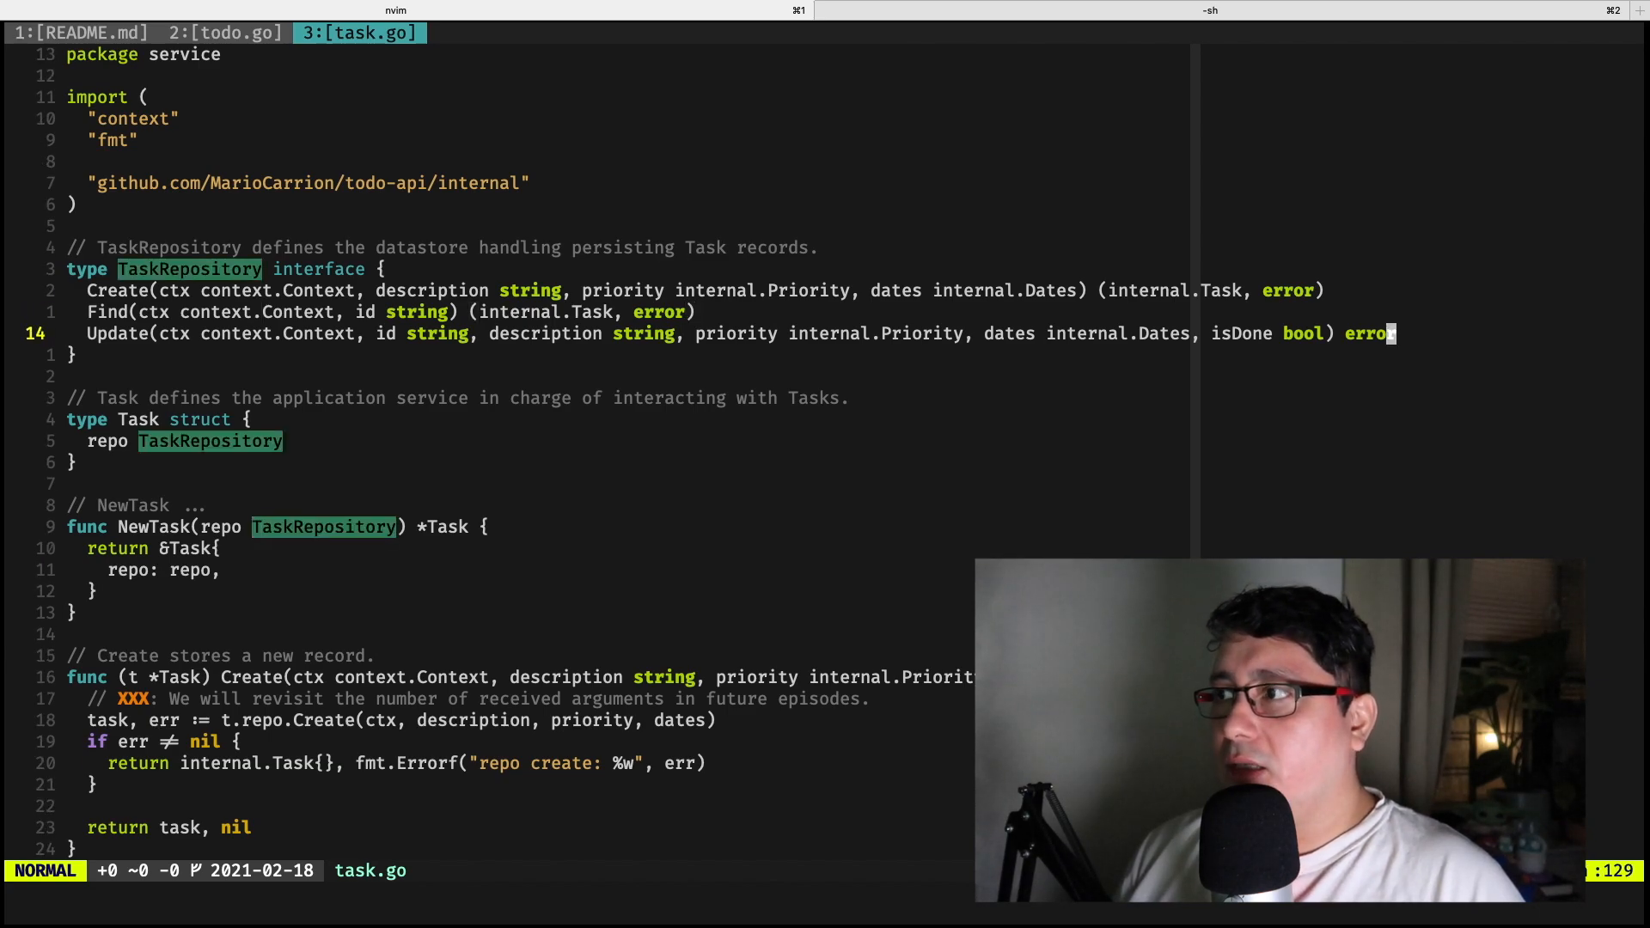
key("V")
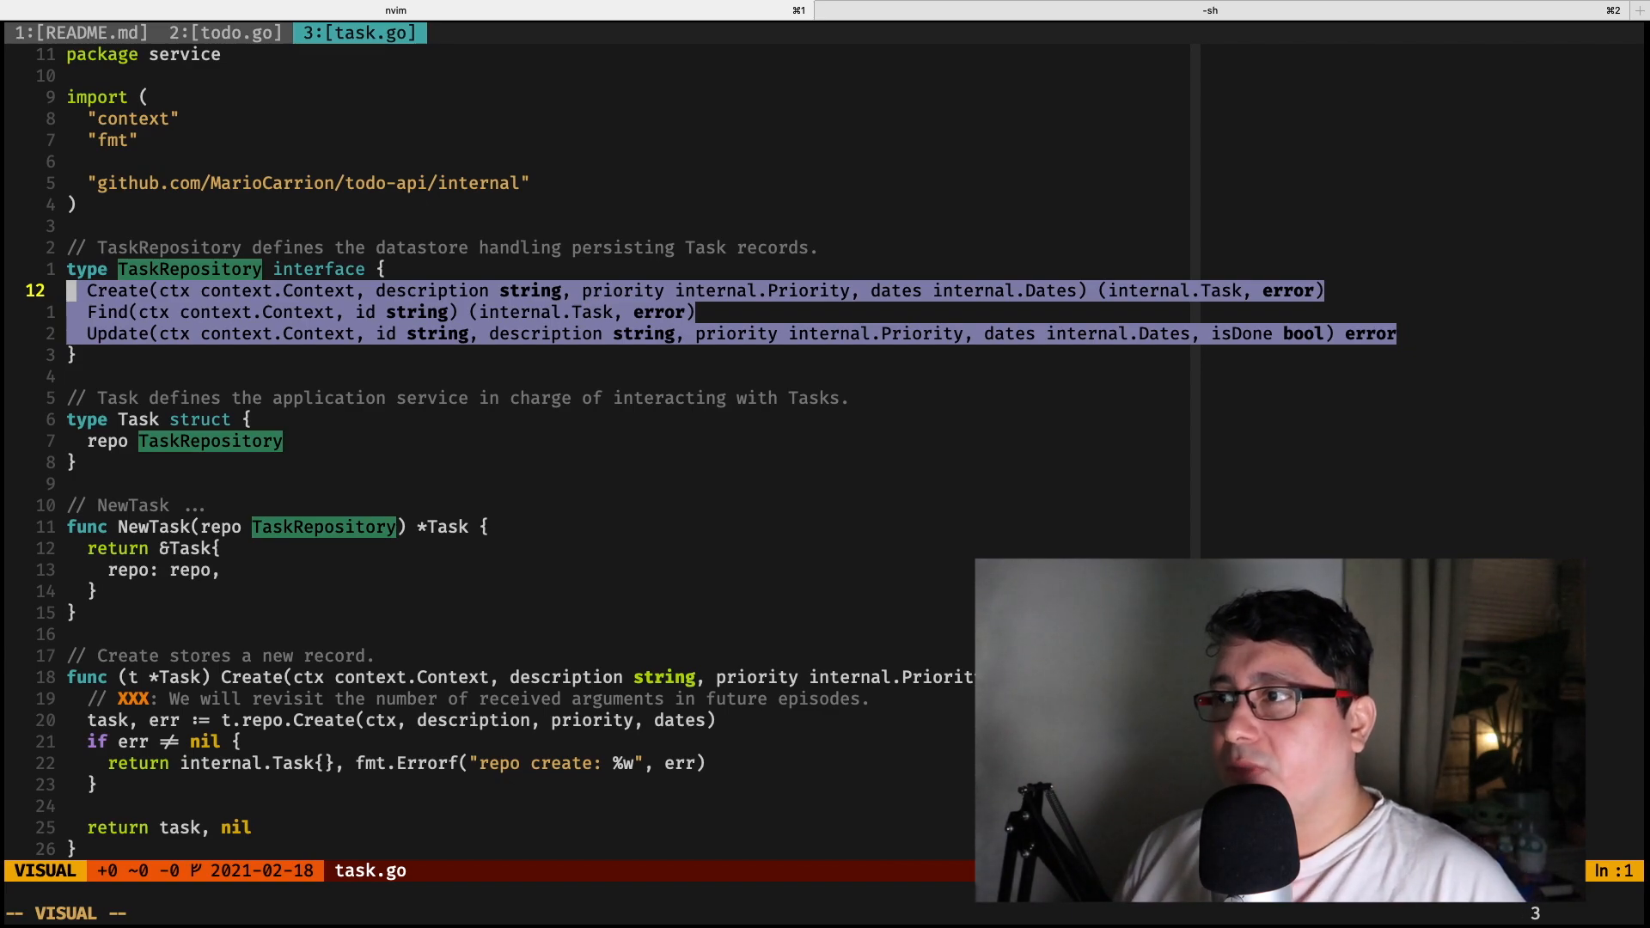
key("Escape")
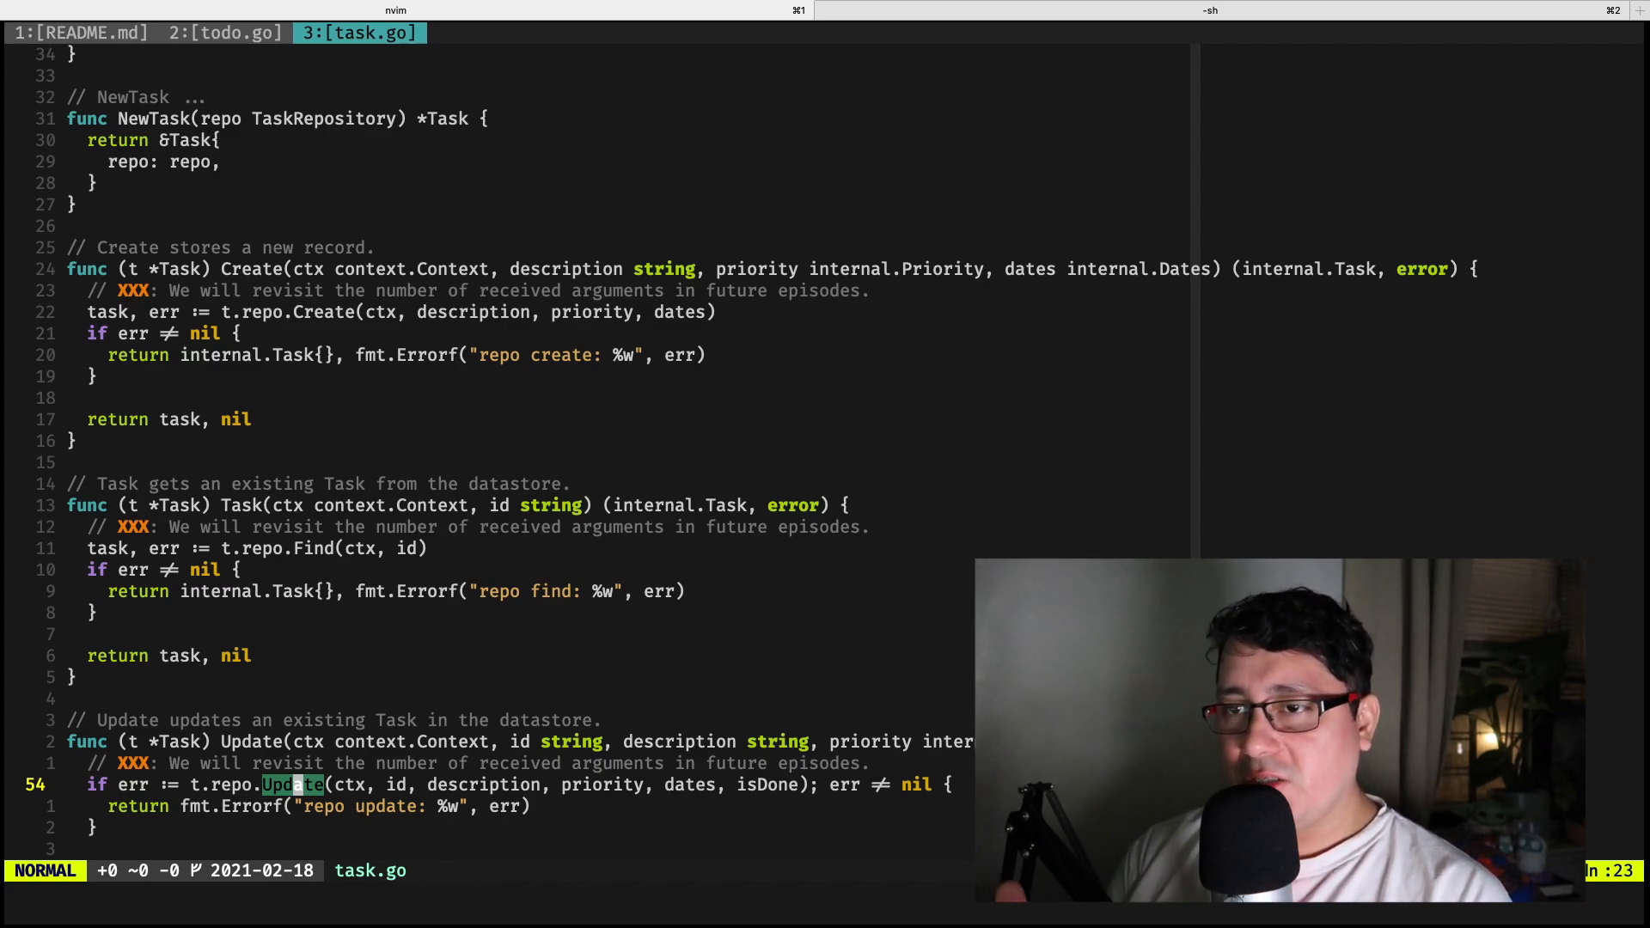
key("Enter")
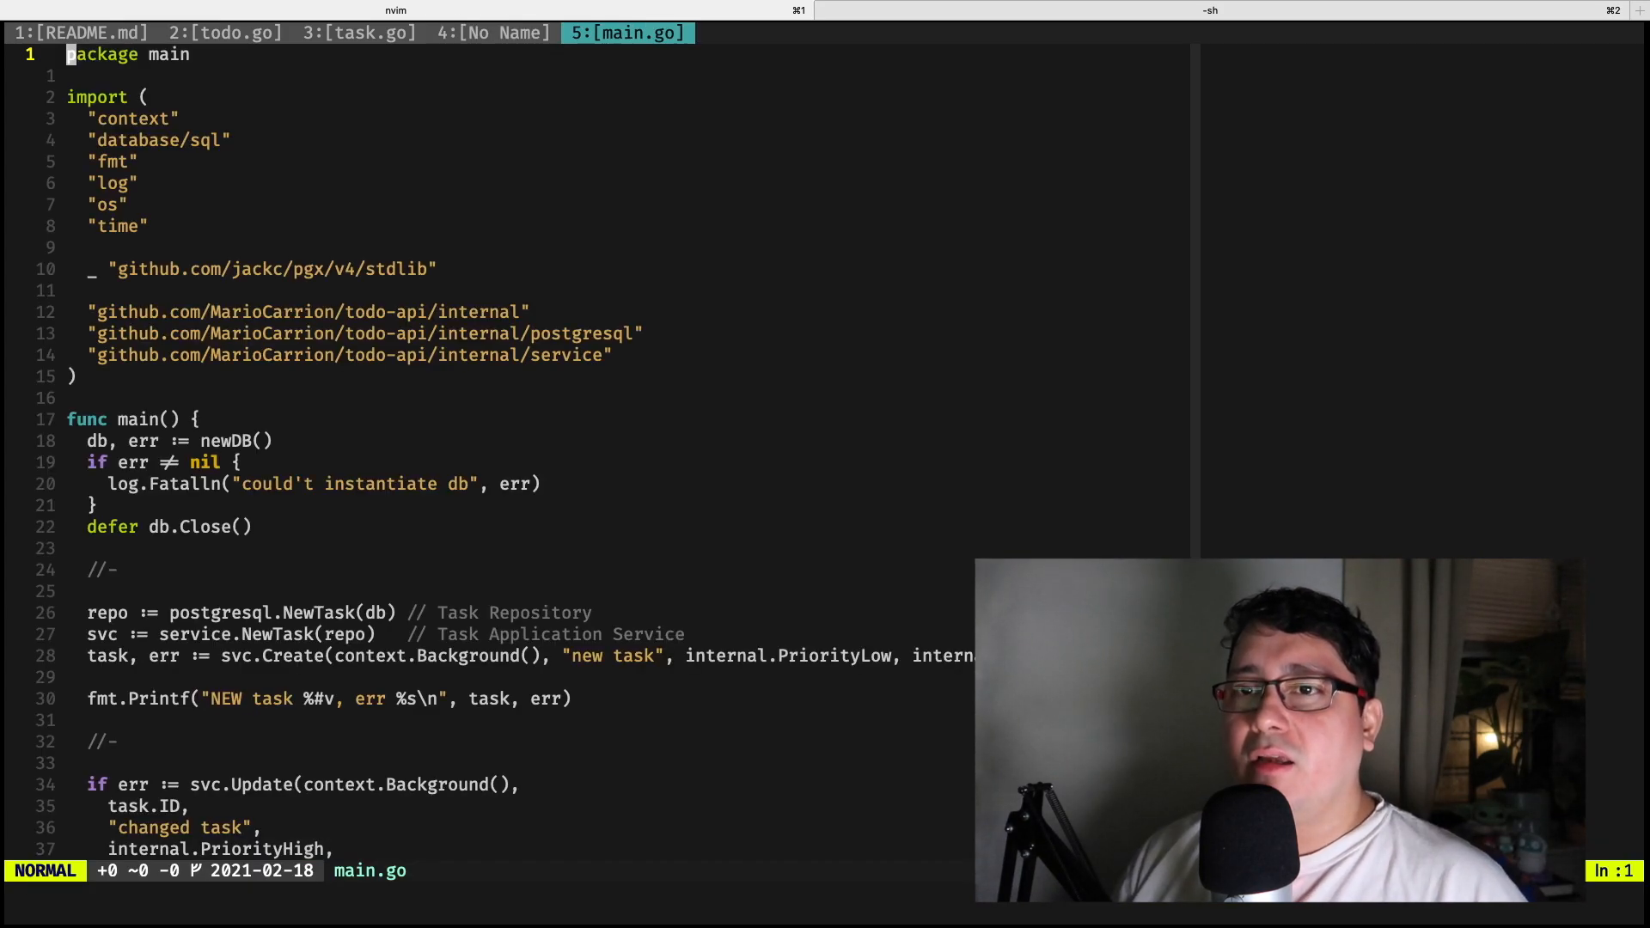
Step: Walk main.go from postgresql.NewTask to service.NewTask, then refresh the empty tasks table in TablePlus
scroll("down", 3)
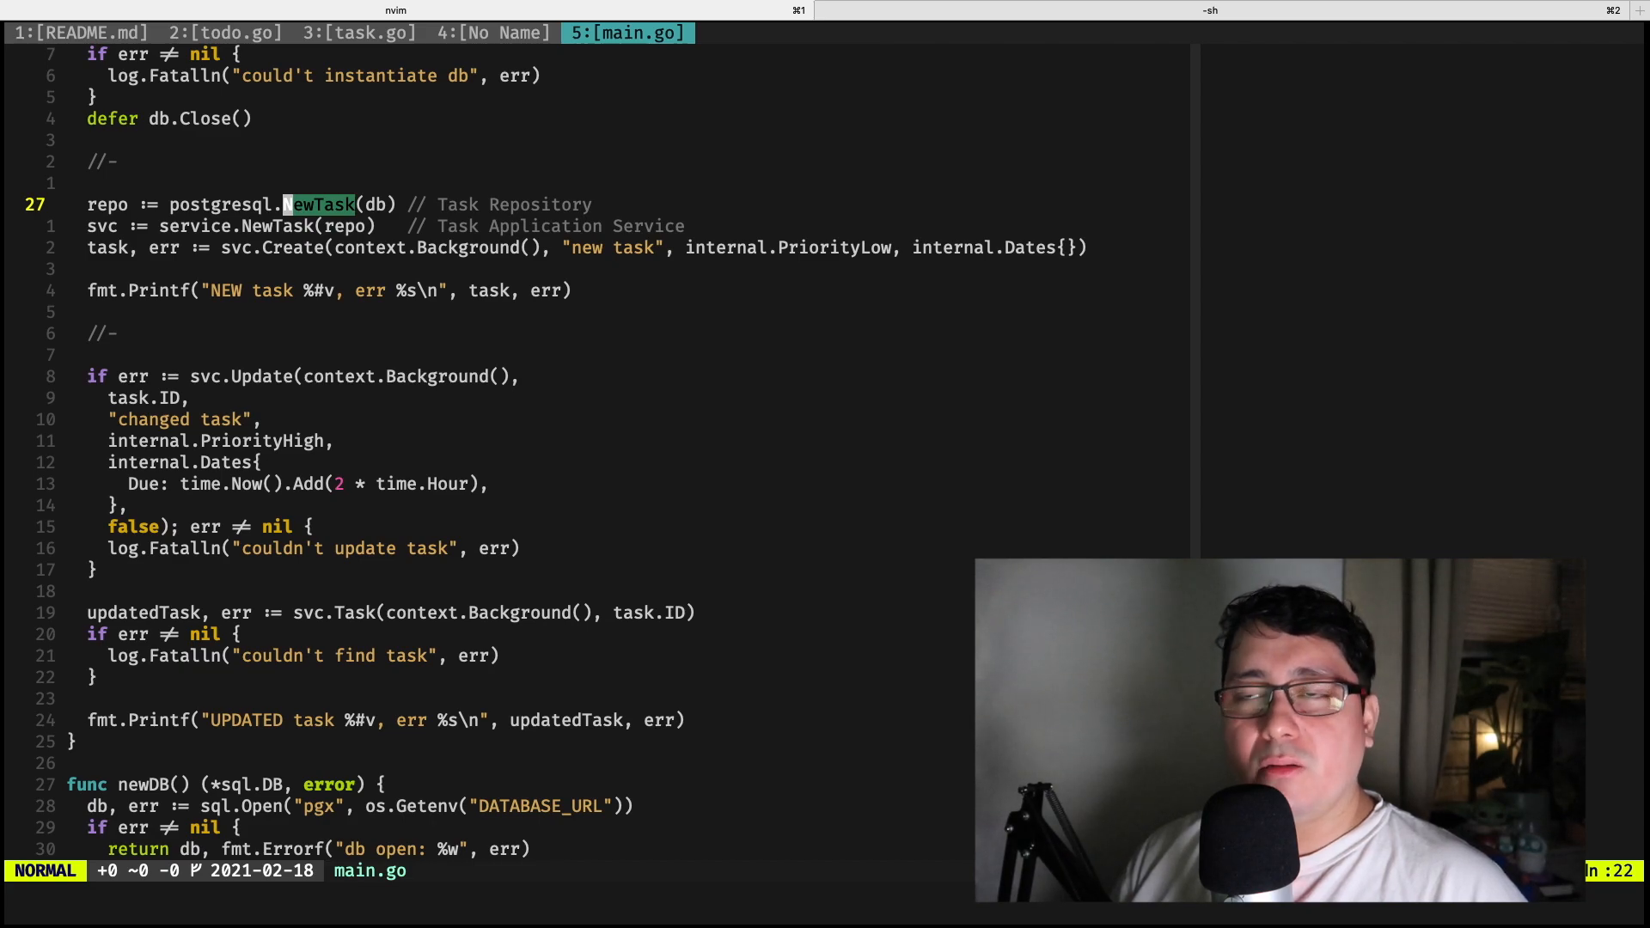
key("j")
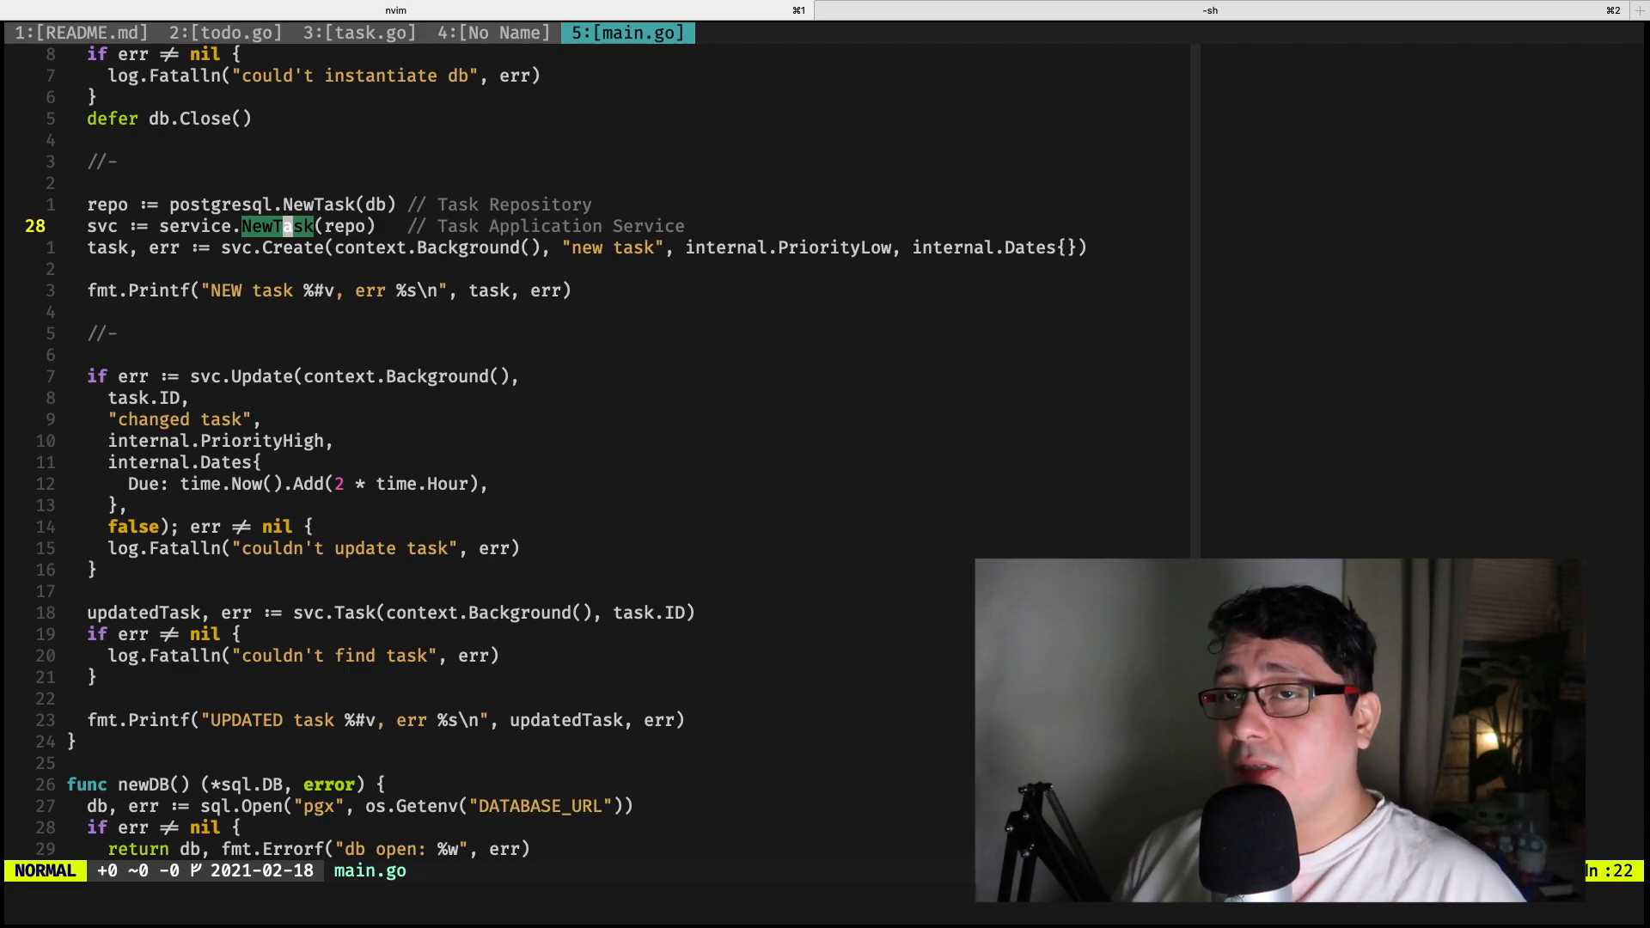
key("j")
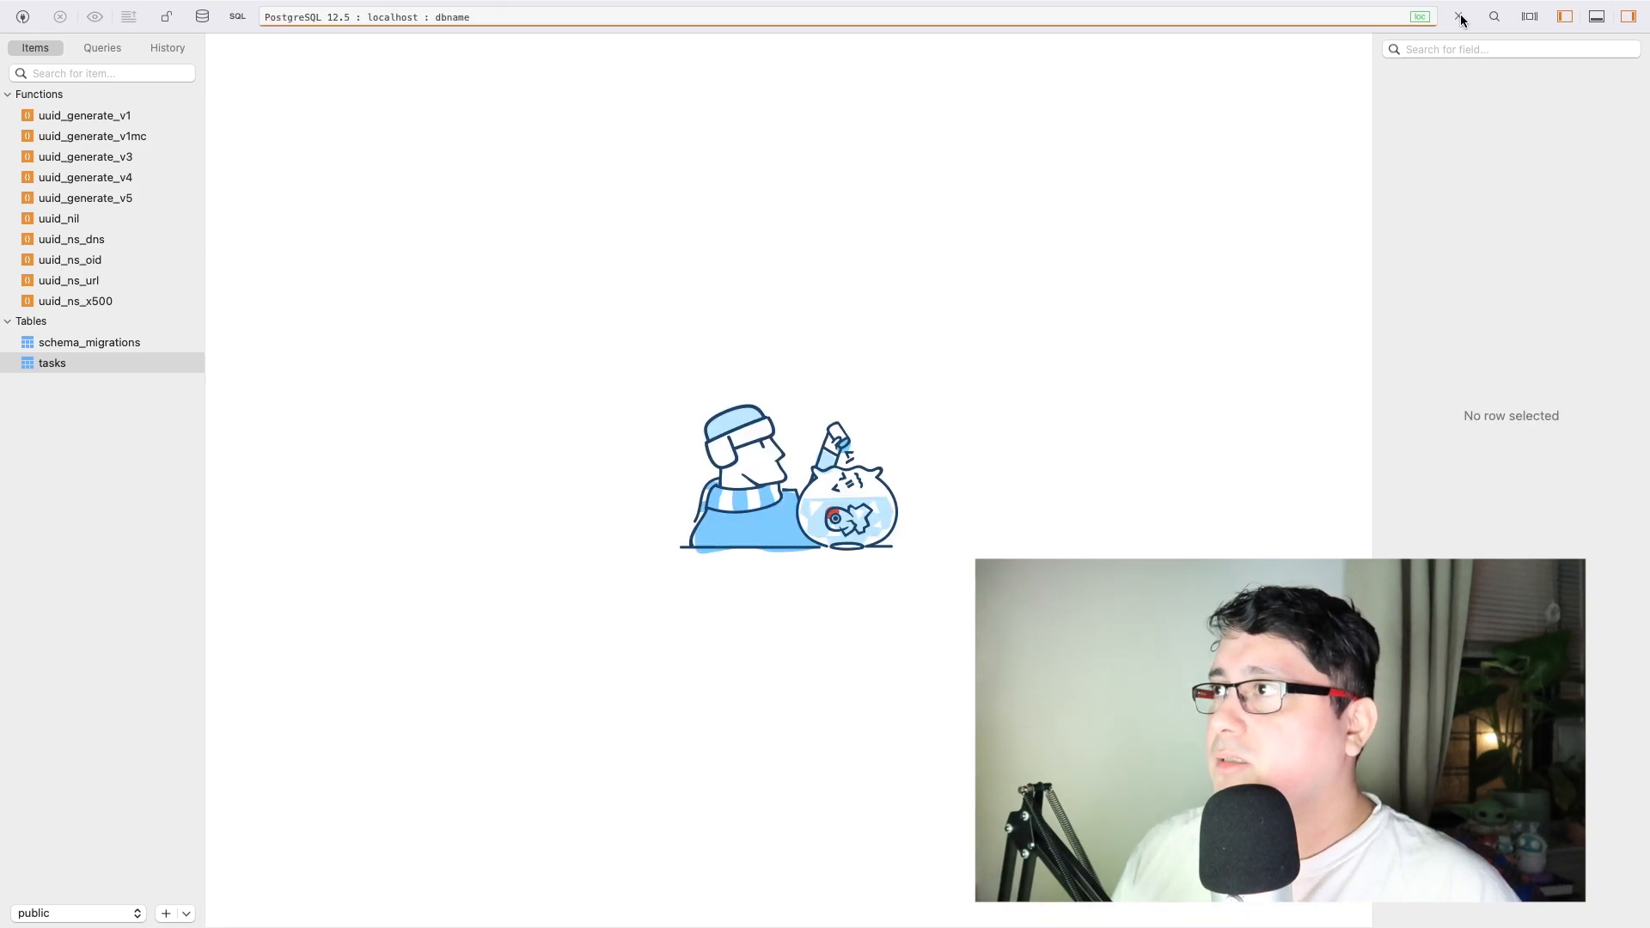
left_click(90, 343)
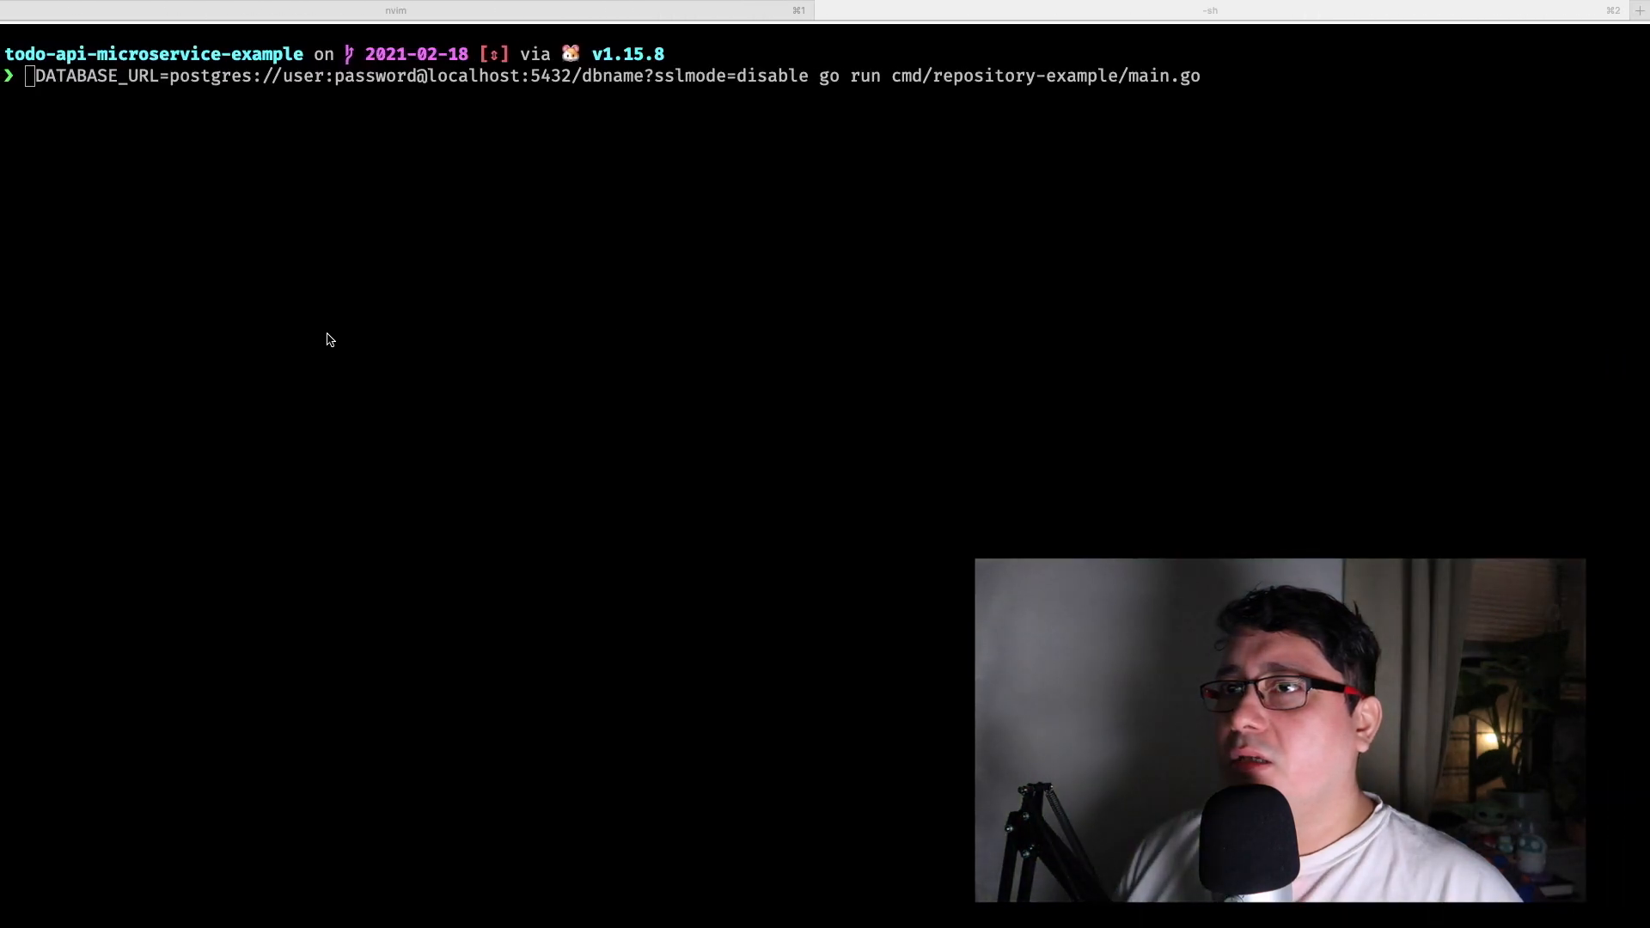
Step: Run the repository example and highlight the new task's description and updated priority in the output
key("Return")
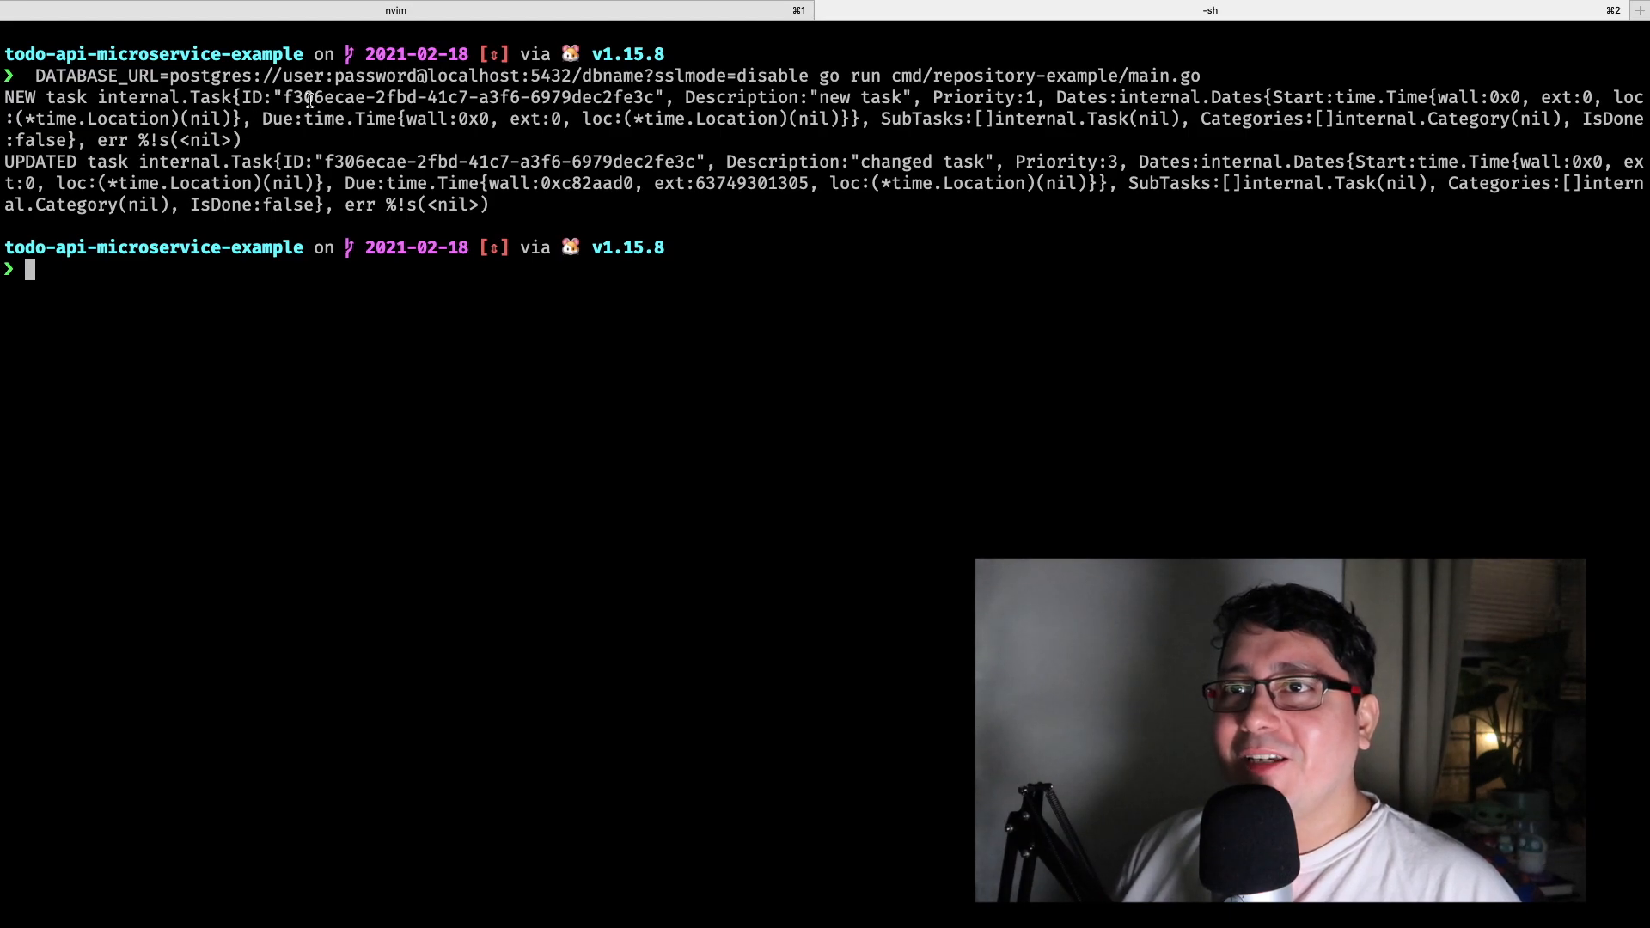
left_click_drag(275, 97, 682, 98)
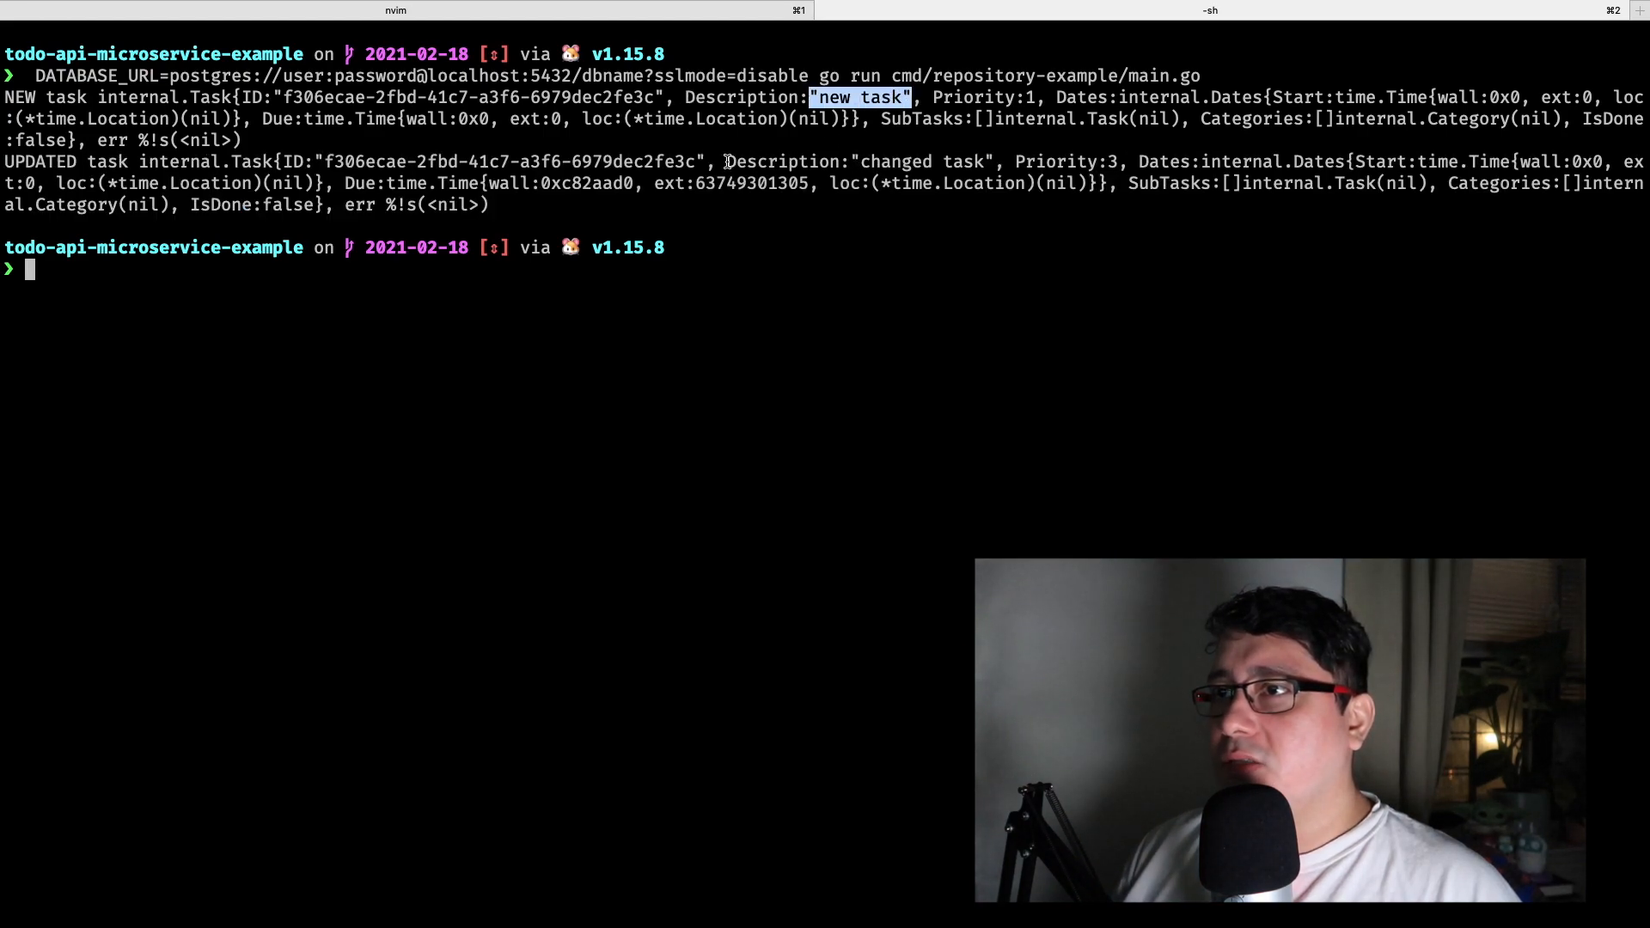
double_click(921, 162)
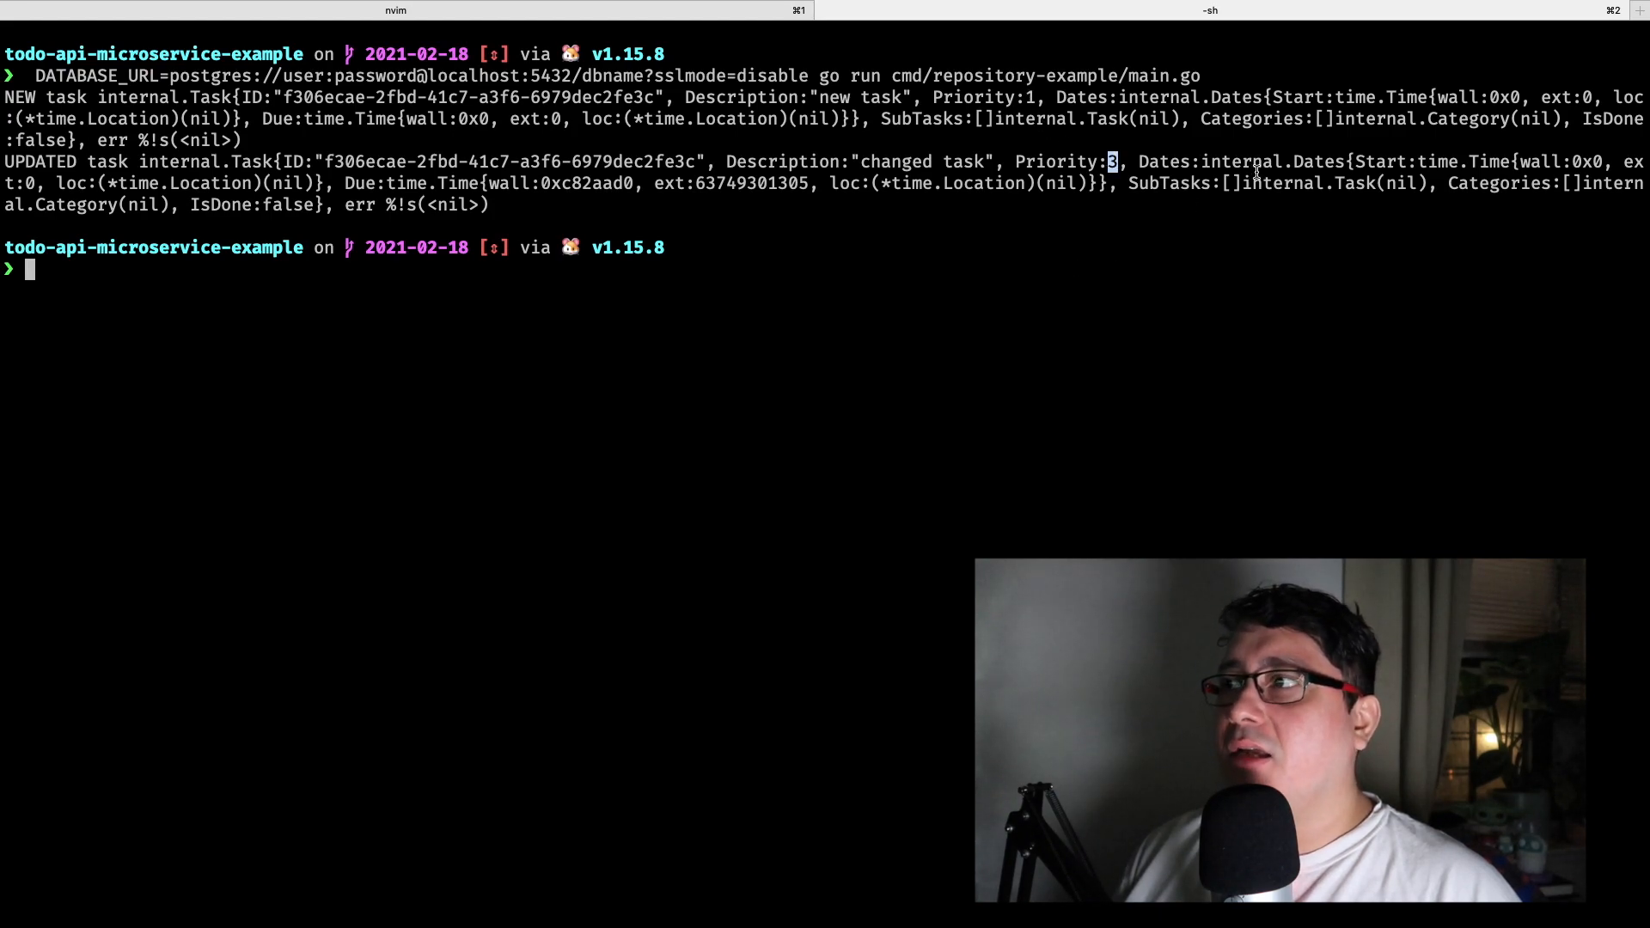
mouse_move(483, 237)
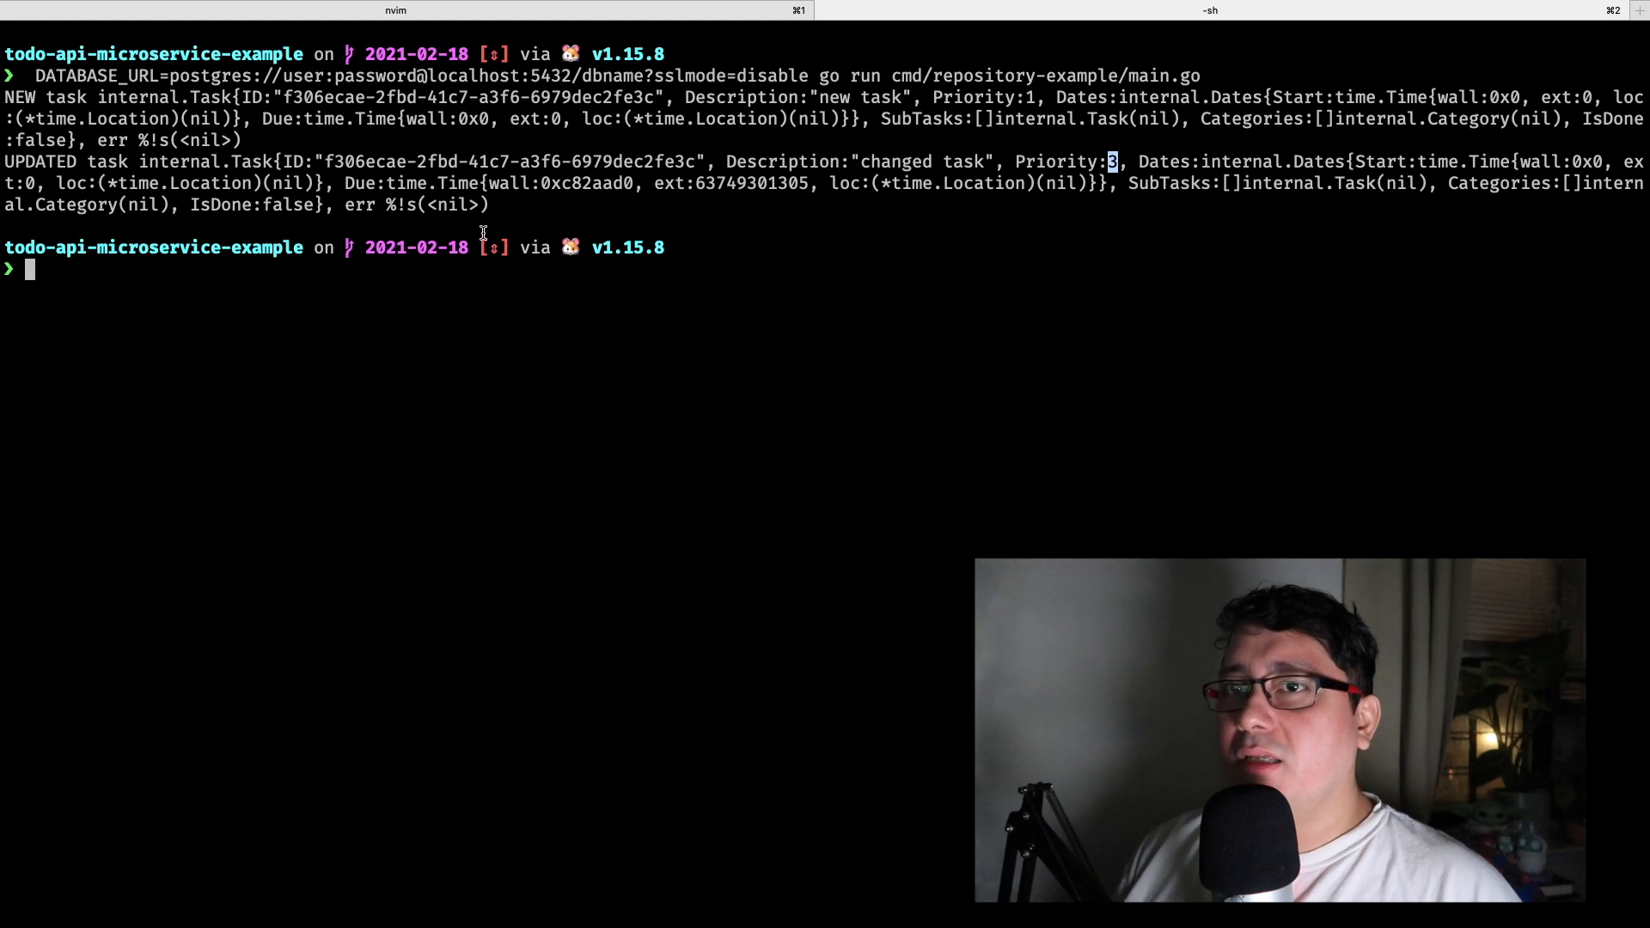
left_click_drag(484, 182, 1036, 183)
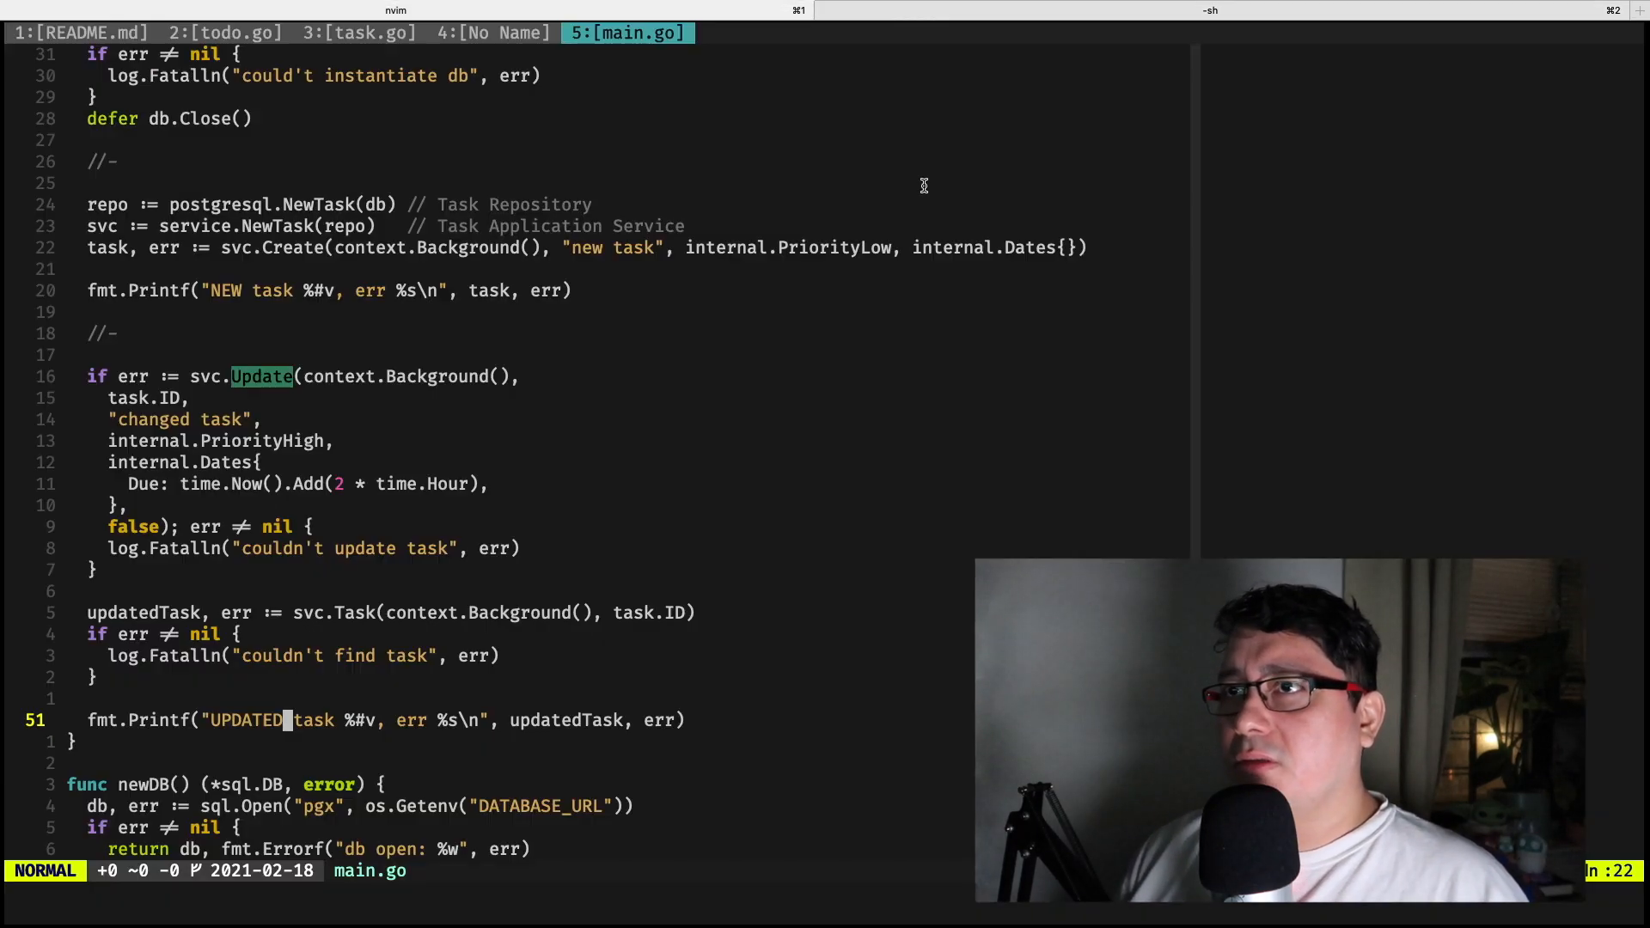
mouse_move(553, 459)
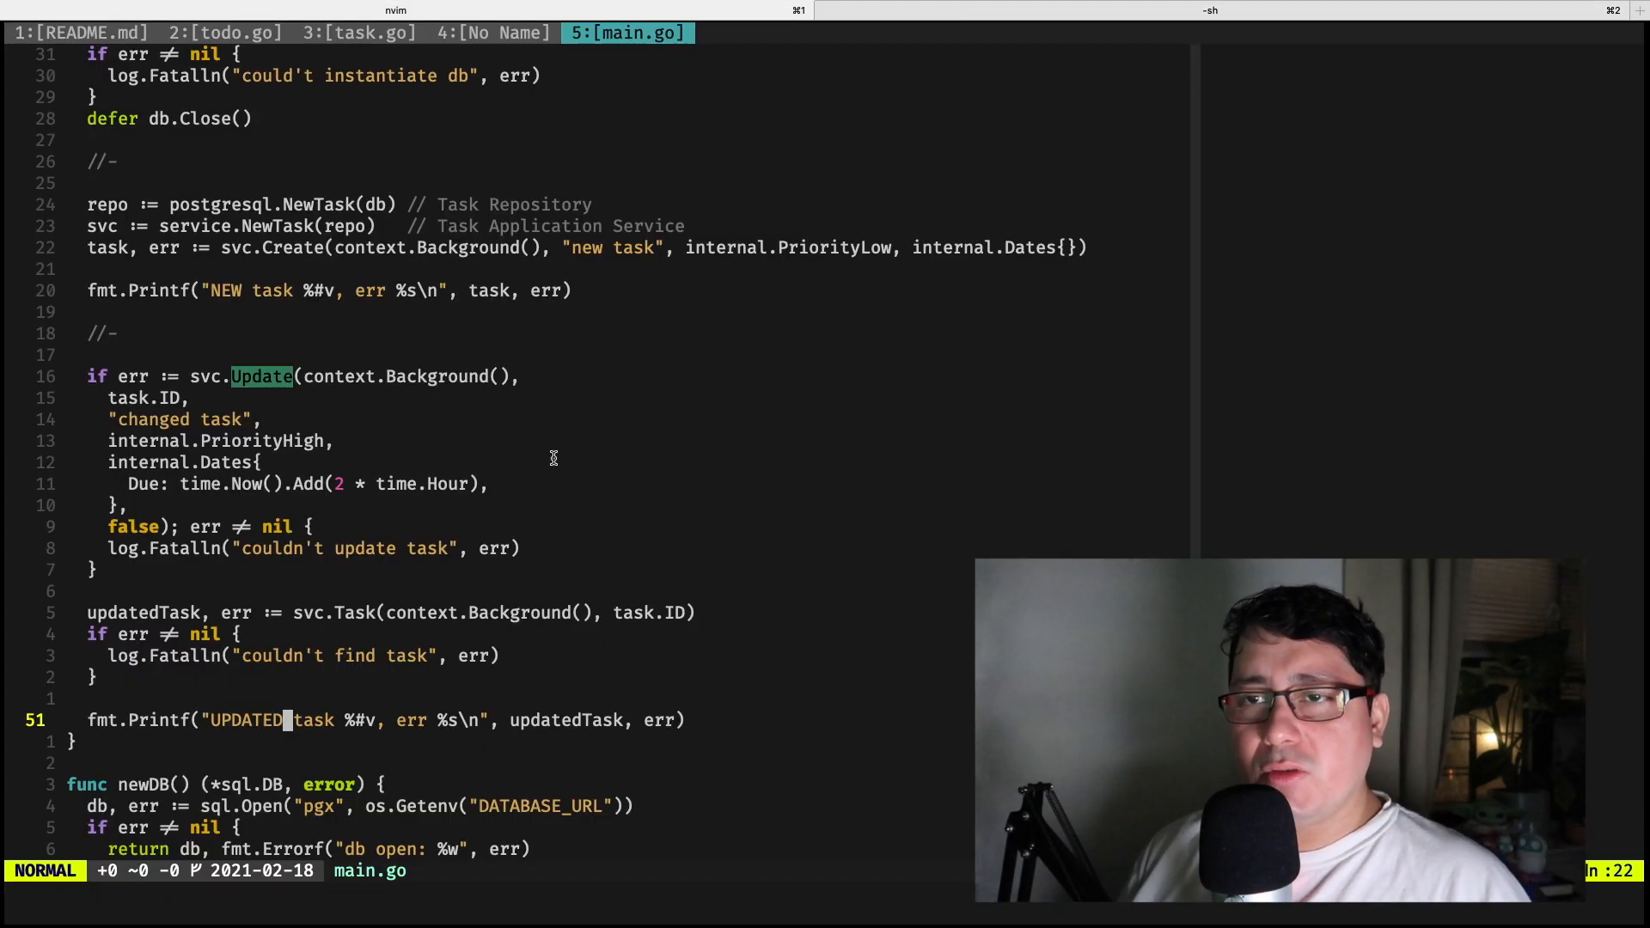